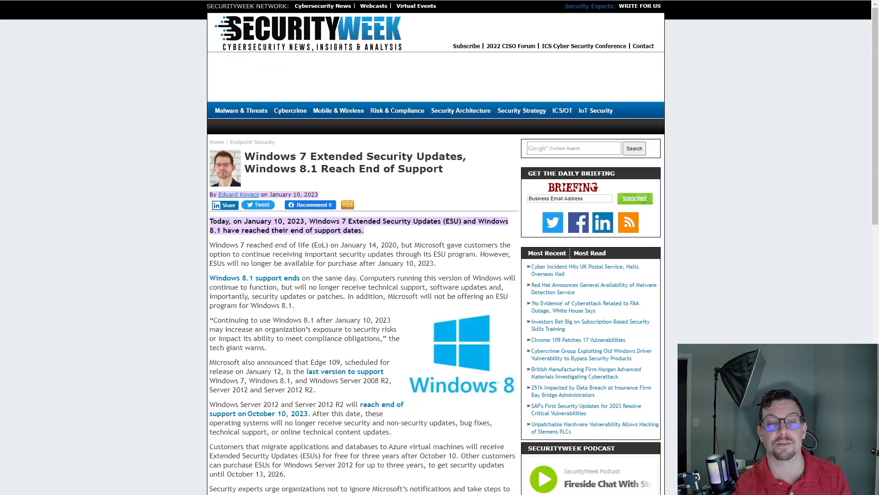
Launch Google Chrome in the VM and search Google for 'windows 10 media creation tool'
click(56, 7)
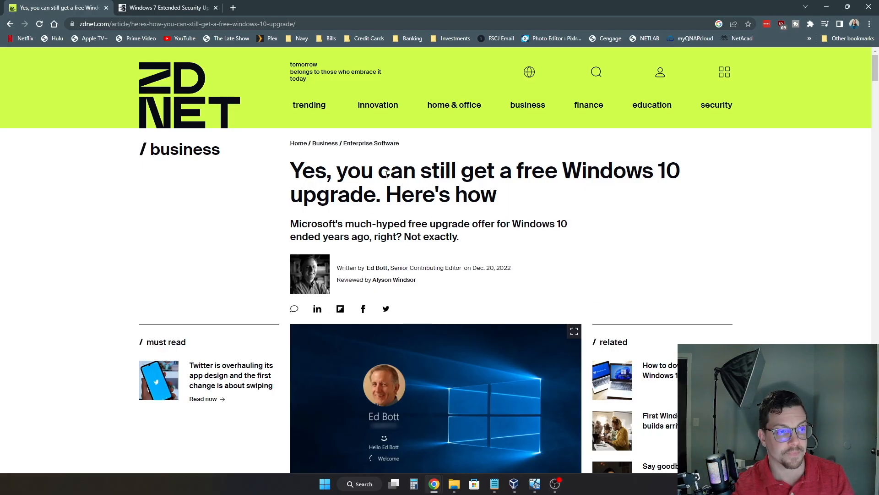
mouse_move(459, 281)
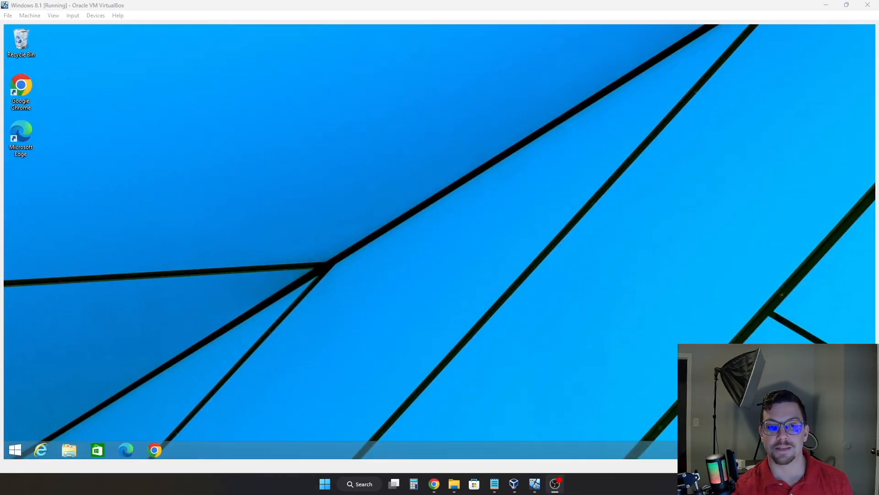
mouse_move(726, 297)
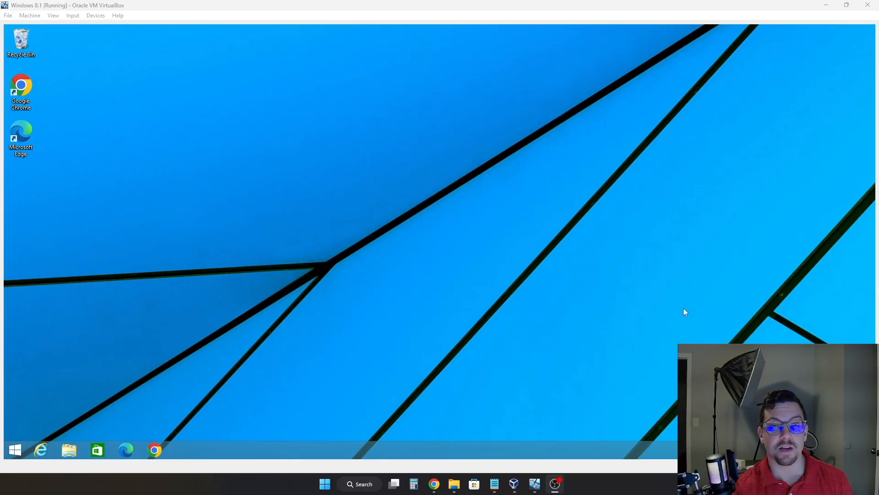
mouse_move(609, 314)
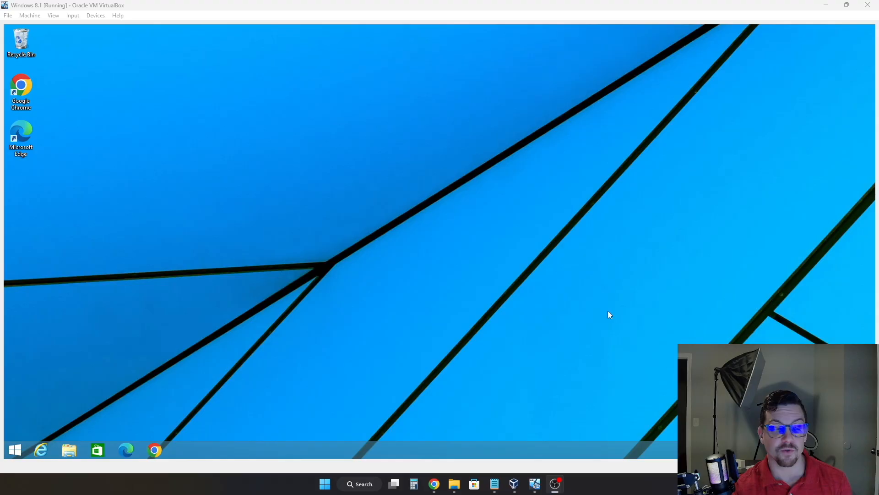
mouse_move(238, 398)
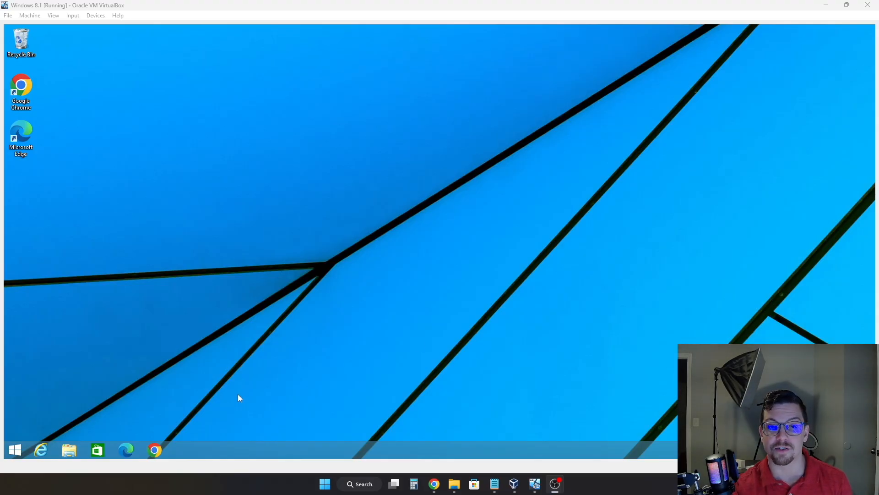
click(154, 449)
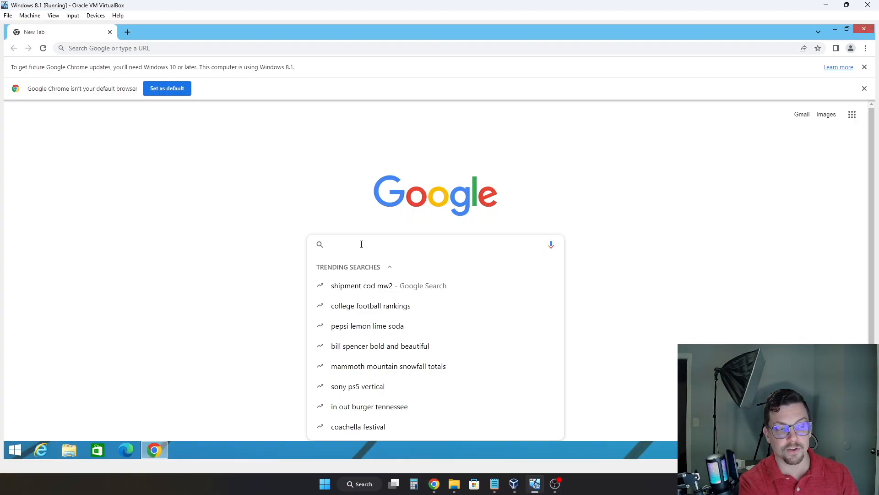
text(windows 10)
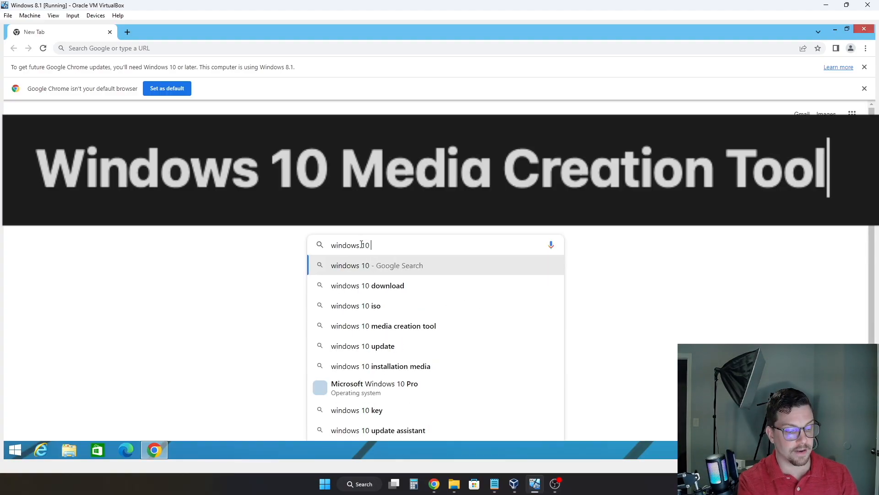
text(media creation tool)
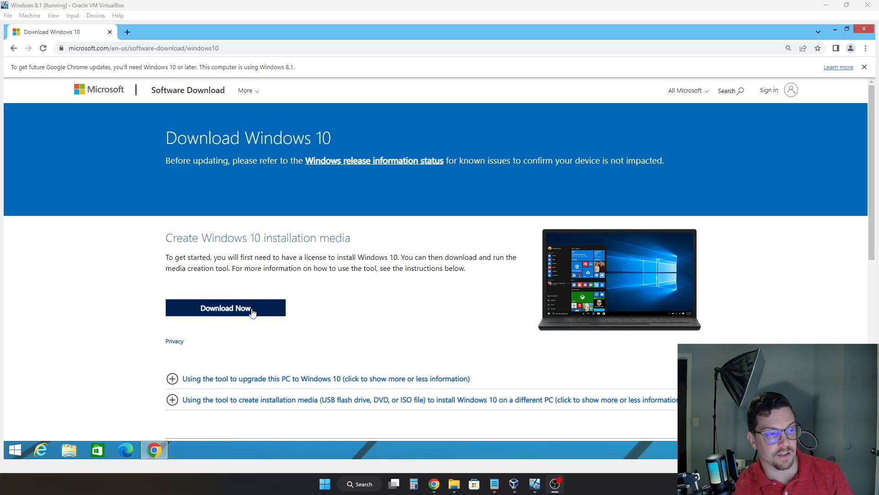
Download the Windows 10 media creation tool and run the downloaded file
click(226, 307)
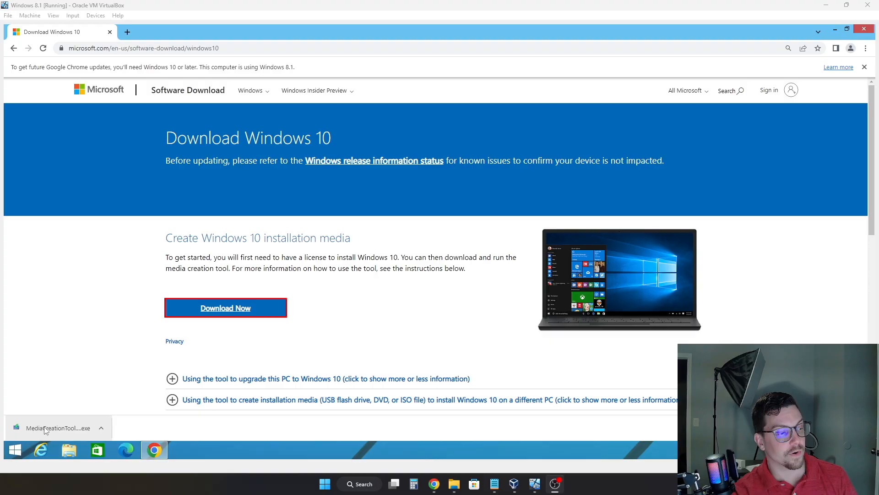
click(53, 428)
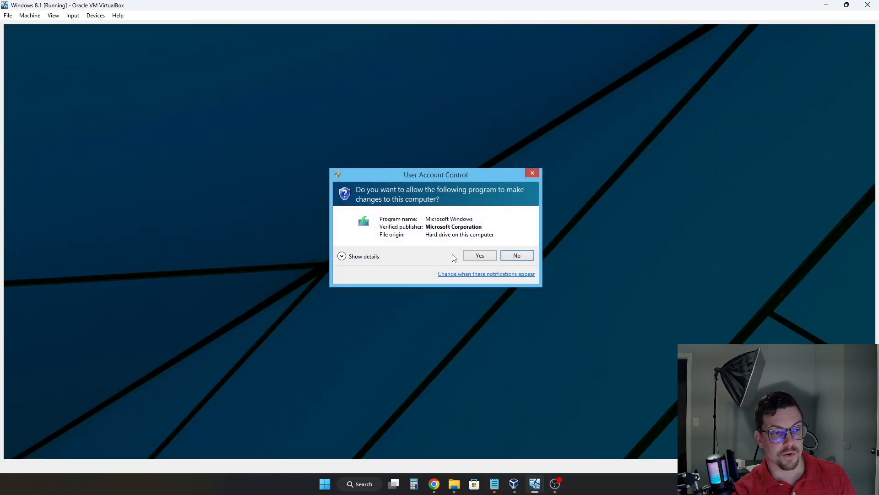
Allow the setup tool to make changes and accept the Windows 10 license terms
click(478, 256)
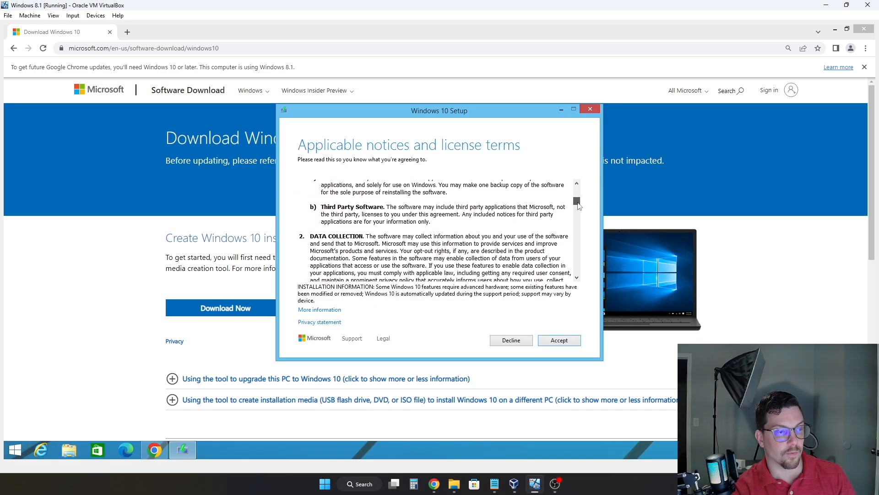
scroll(down, 3)
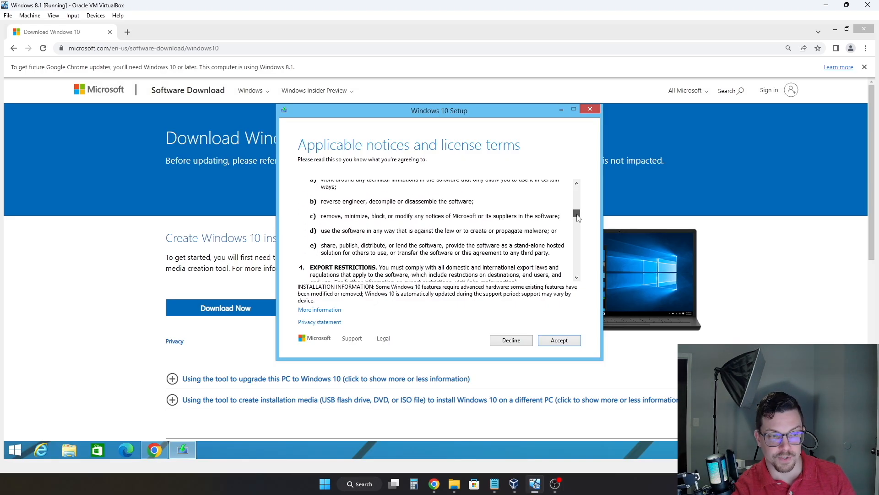
scroll(down, 3)
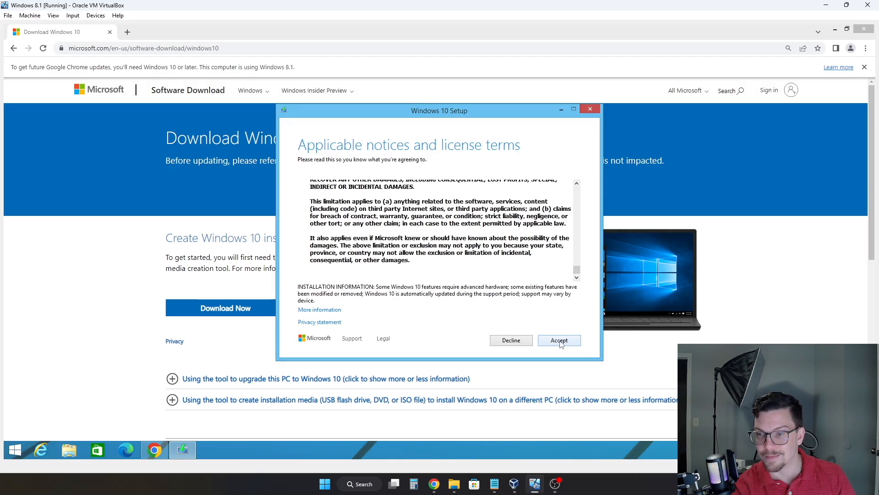
click(559, 341)
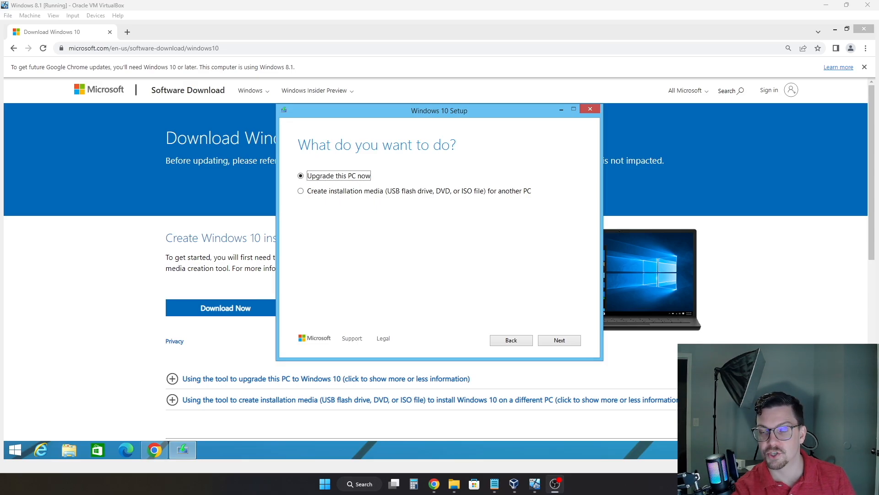
mouse_move(600, 195)
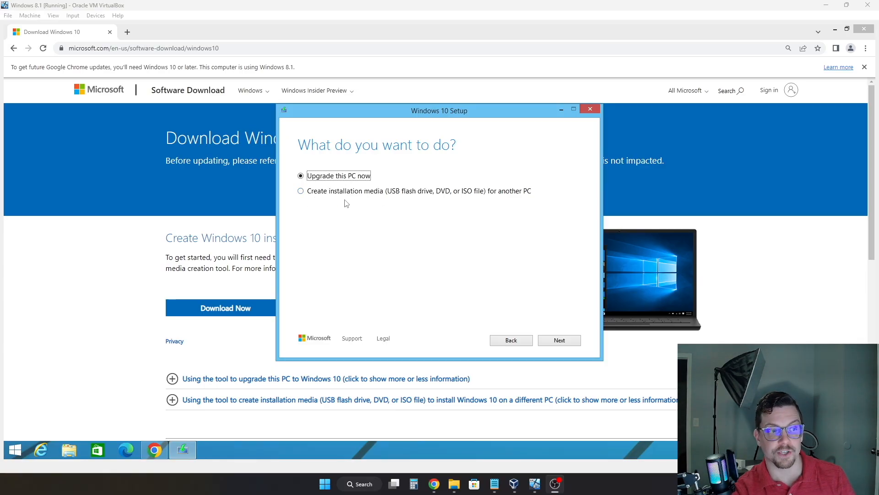
mouse_move(440, 199)
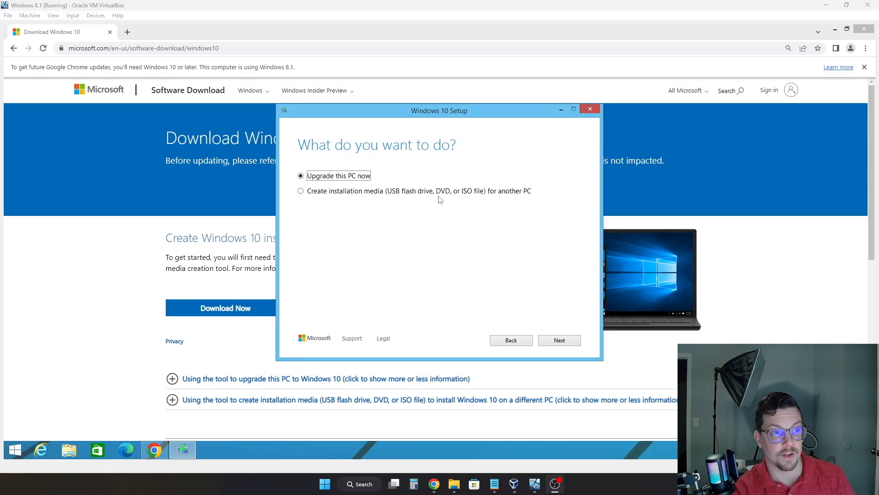
mouse_move(497, 199)
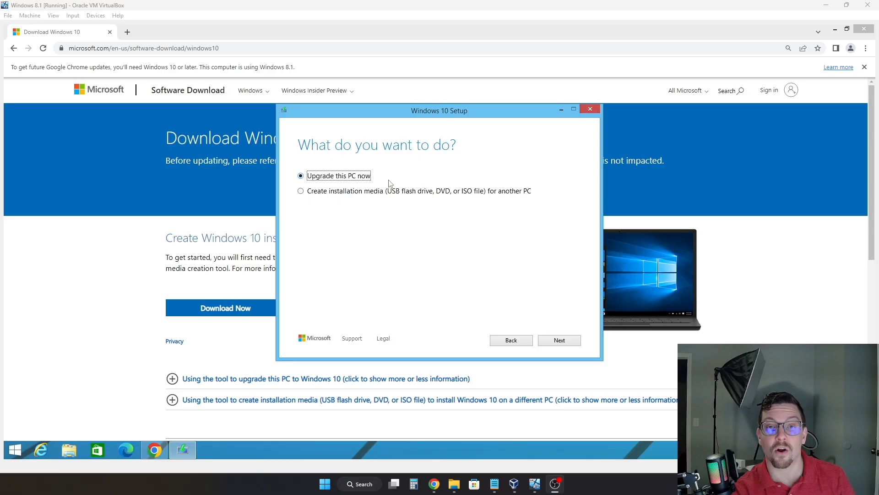
mouse_move(427, 317)
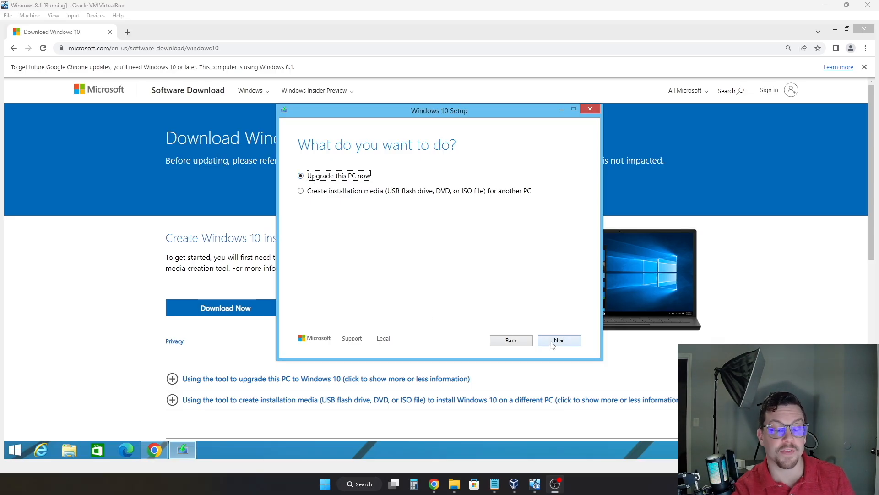
Proceed with 'Upgrade this PC now' so setup starts creating Windows 10 media
click(558, 340)
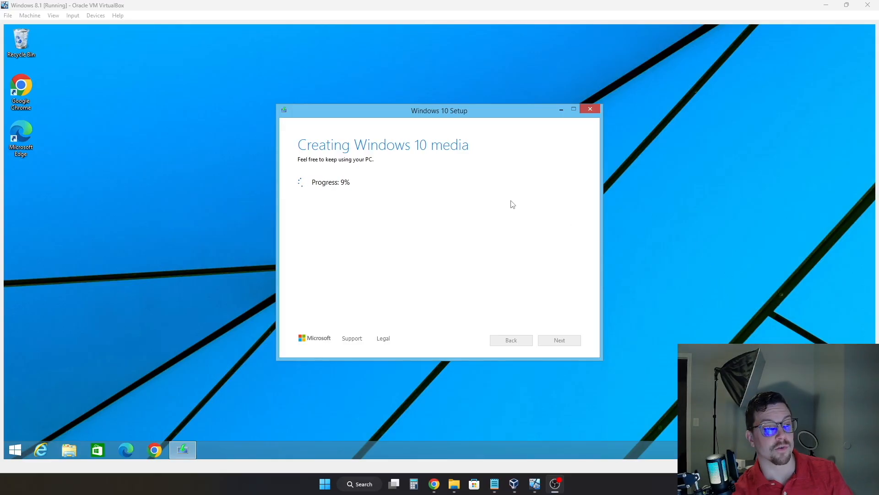
mouse_move(361, 282)
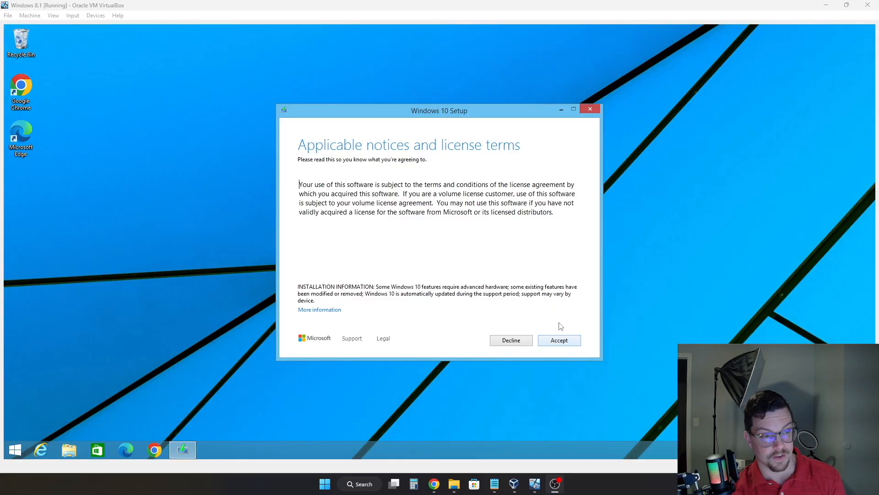
Accept the second license terms screen so setup begins checking for updates
click(558, 340)
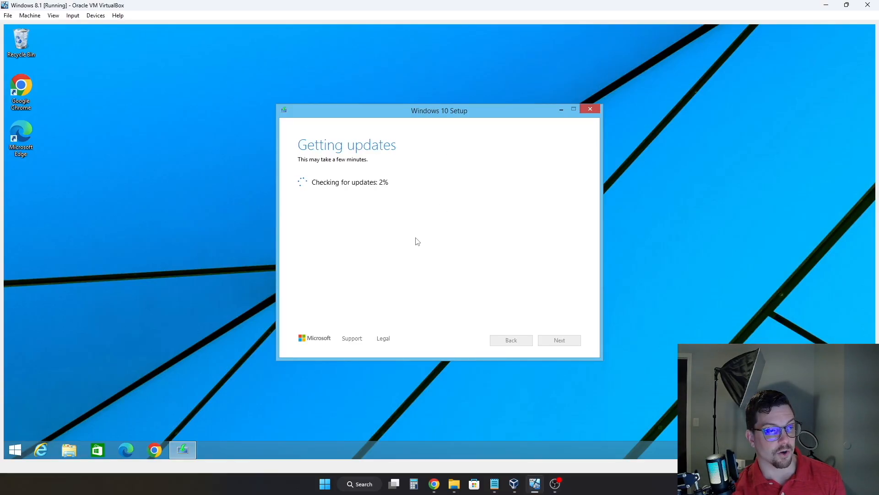
mouse_move(414, 244)
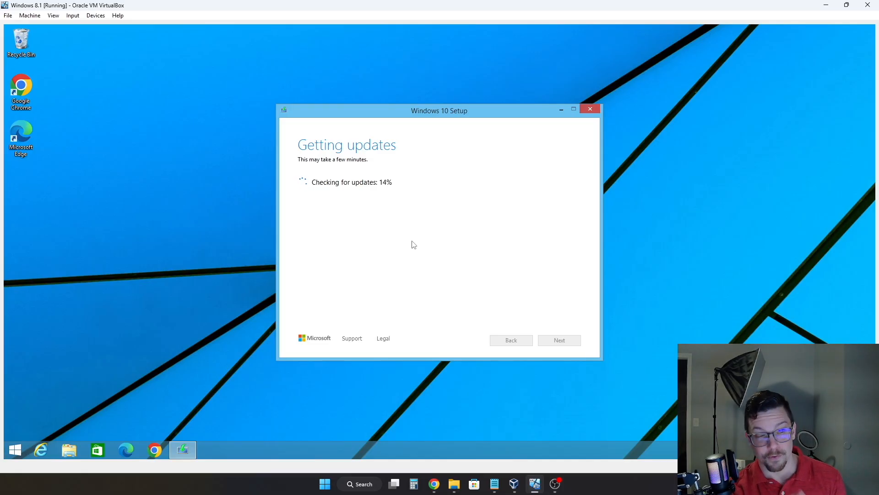
mouse_move(362, 250)
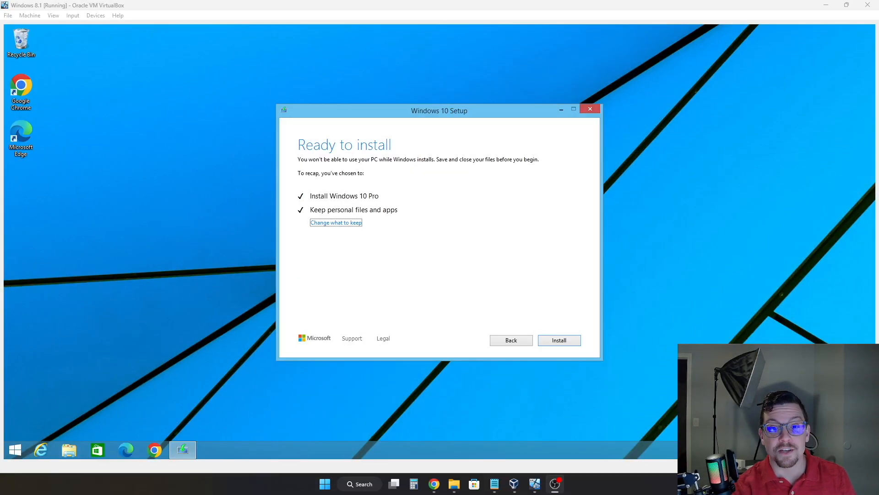
mouse_move(643, 246)
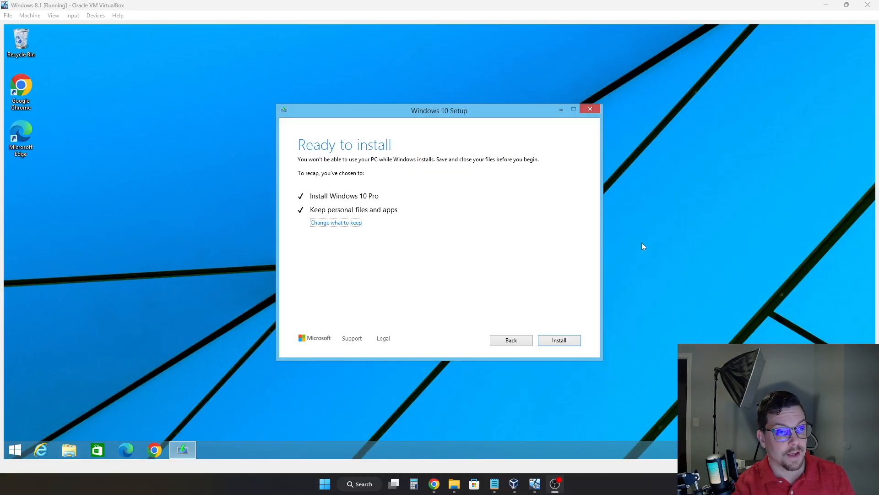
mouse_move(393, 205)
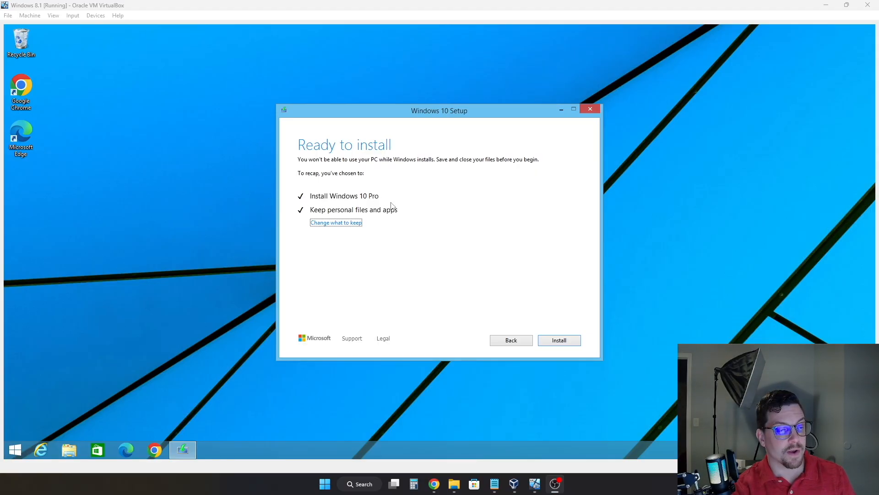
mouse_move(315, 208)
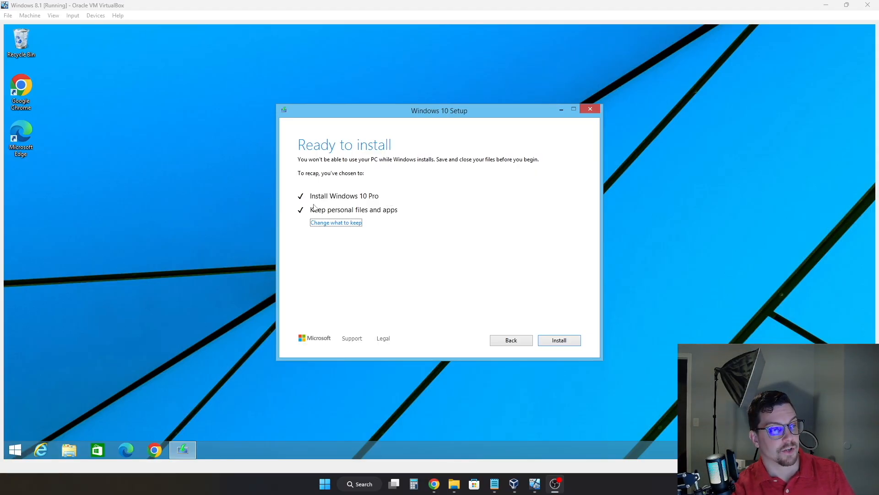
mouse_move(313, 205)
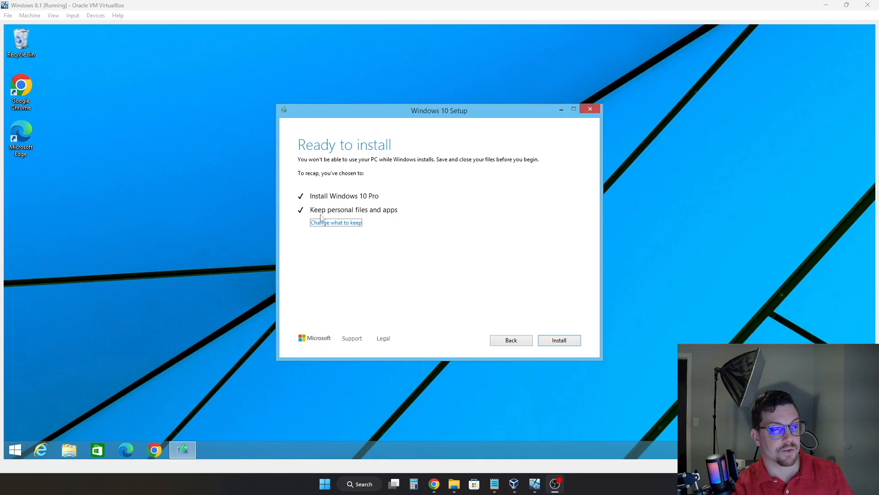
mouse_move(315, 216)
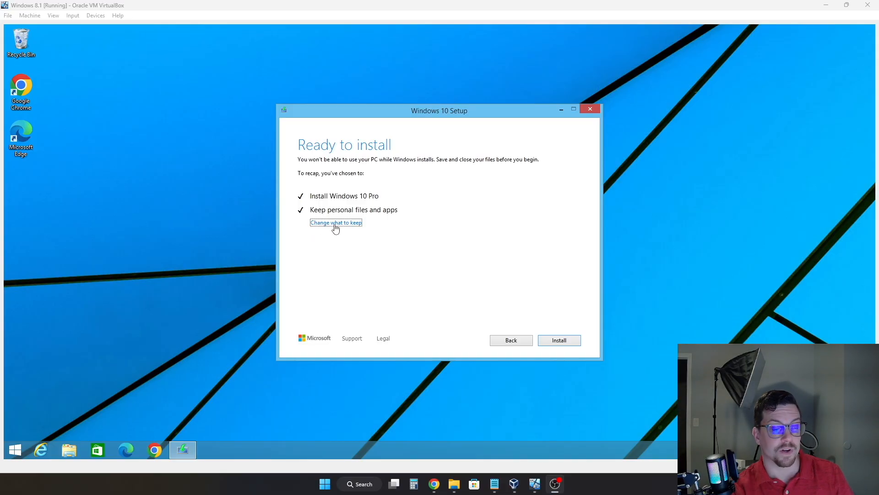
click(335, 222)
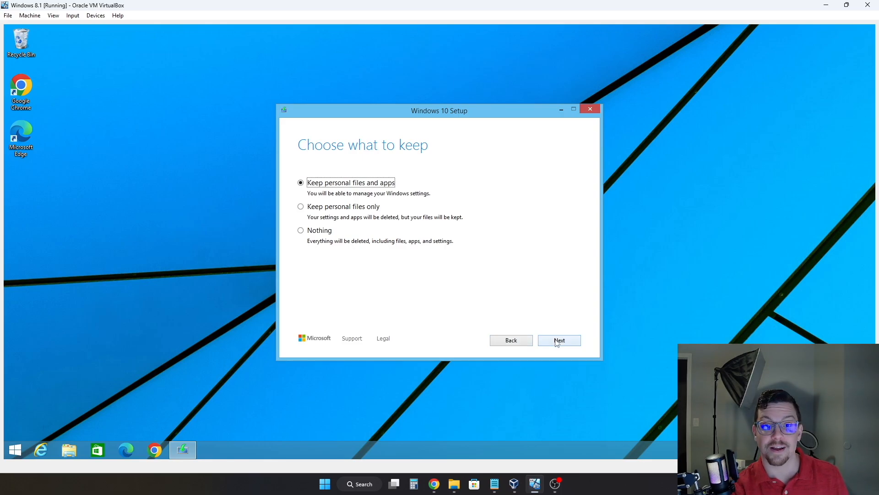
click(559, 340)
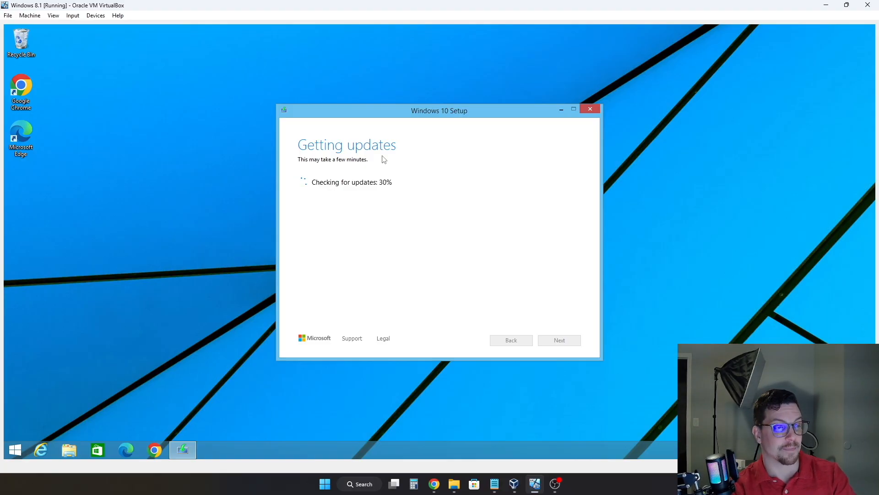
mouse_move(383, 174)
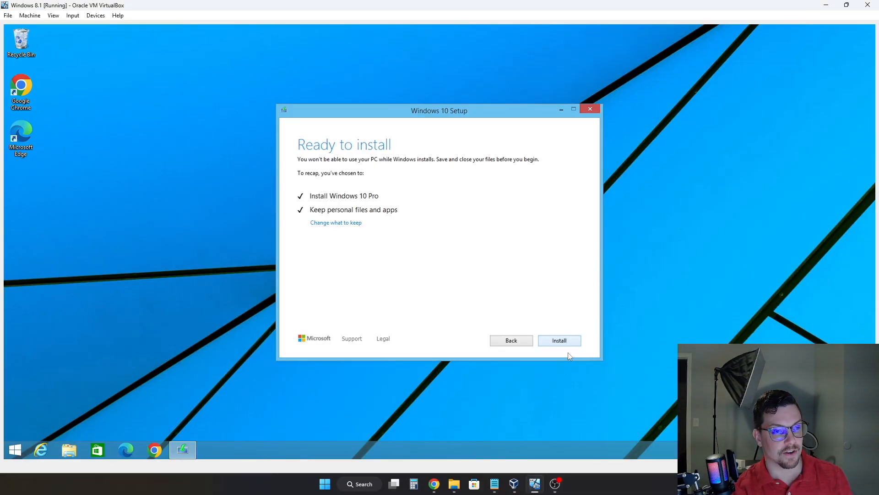
Start installing Windows 10 Pro, keeping personal files and apps
click(559, 340)
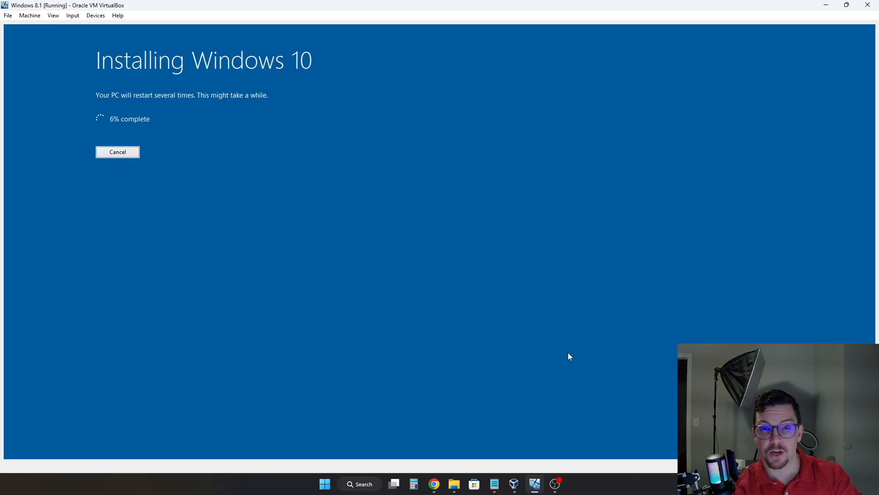
mouse_move(133, 108)
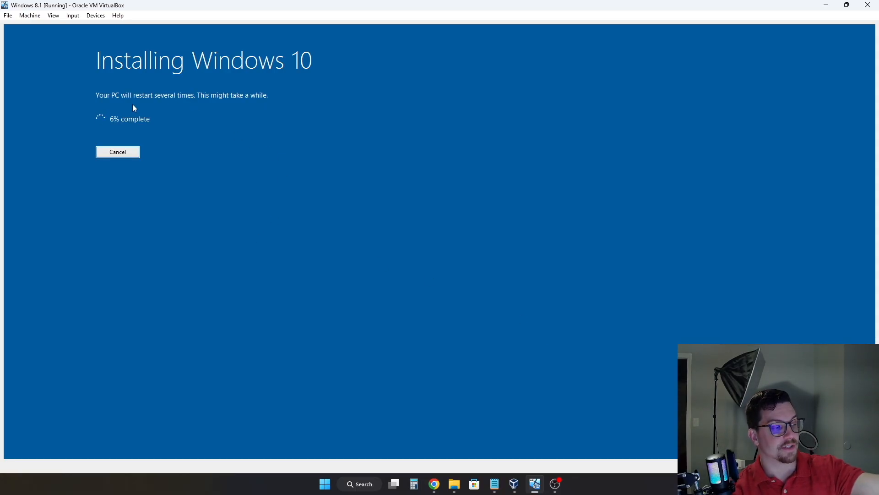
mouse_move(207, 135)
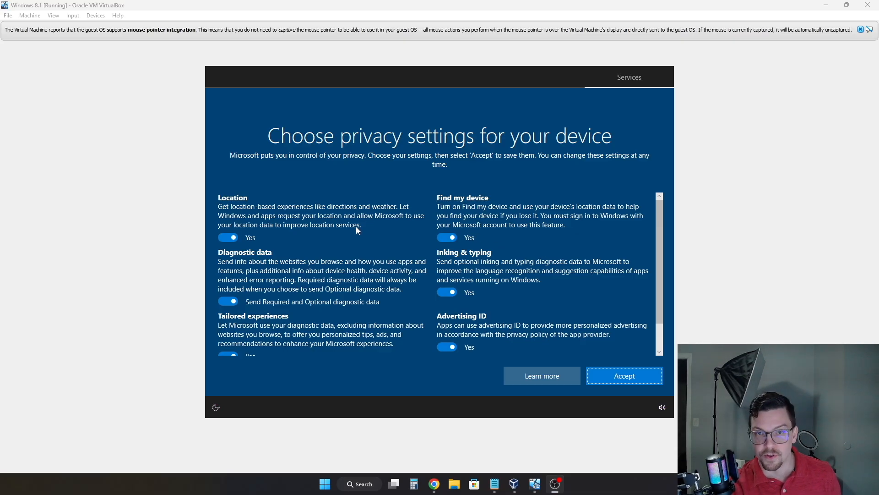
mouse_move(275, 267)
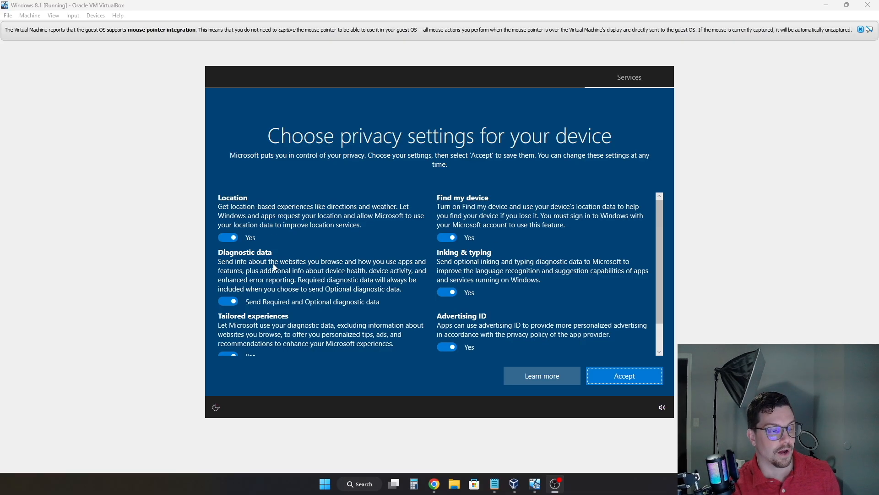
mouse_move(226, 219)
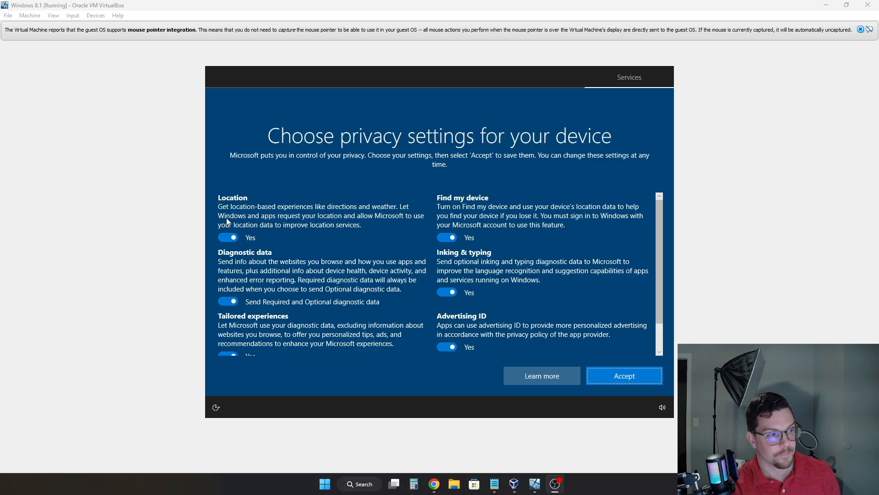
mouse_move(242, 313)
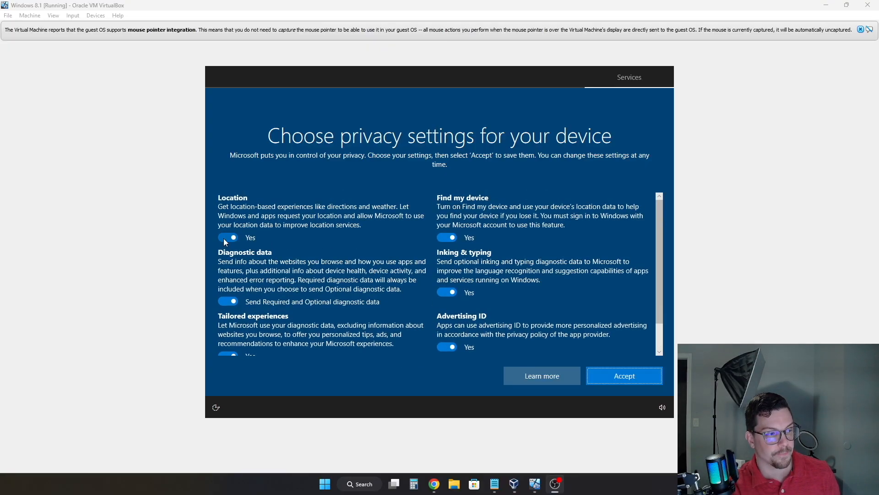
Turn off Location, Inking & typing diagnostics and Find my device, then accept the privacy choices
click(228, 237)
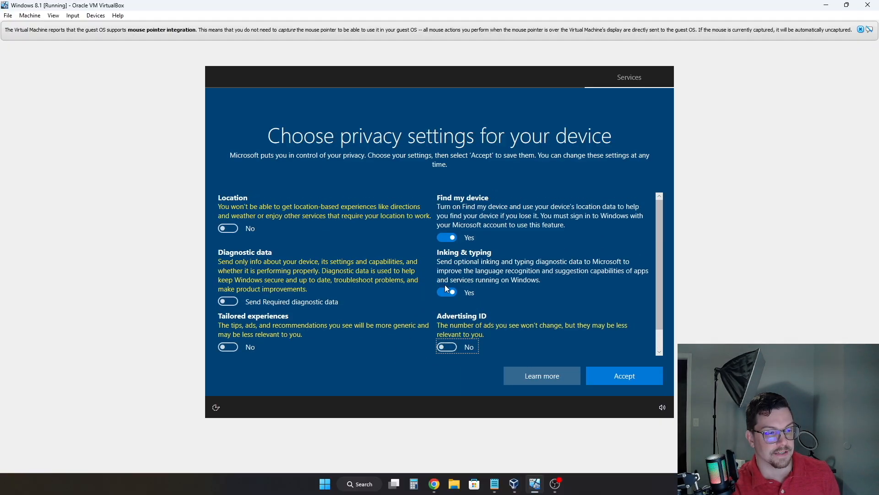
click(447, 291)
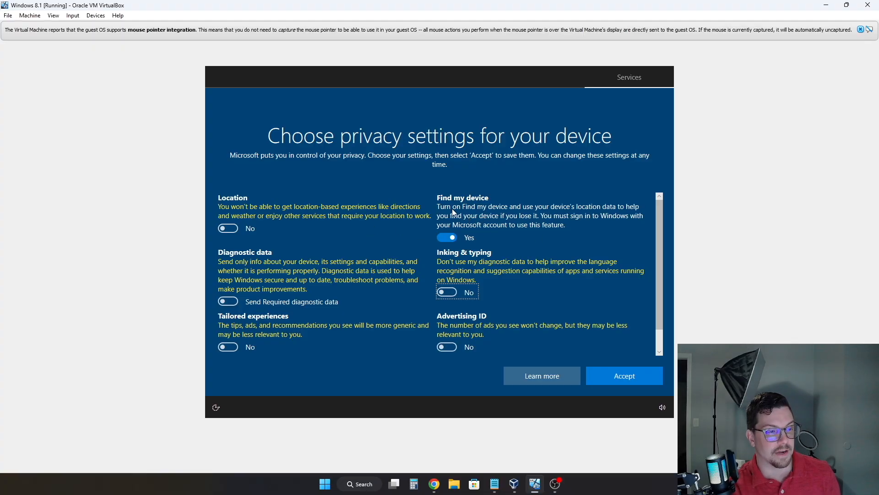
click(447, 237)
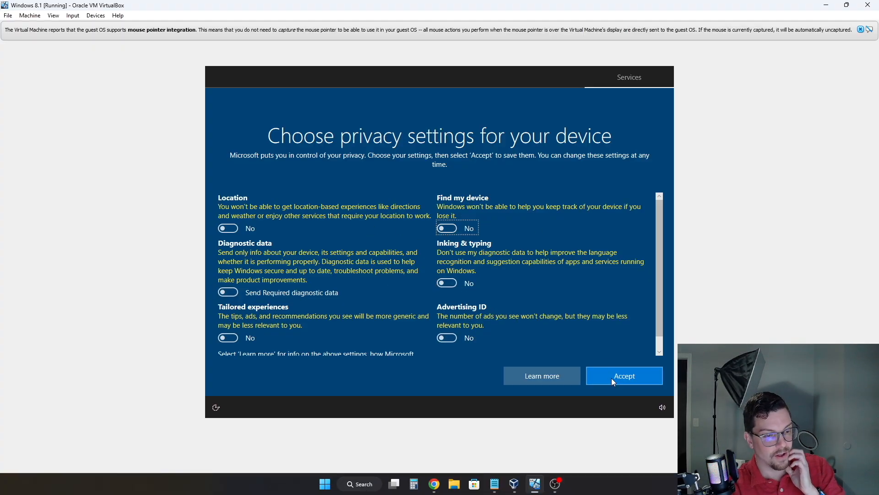
click(624, 375)
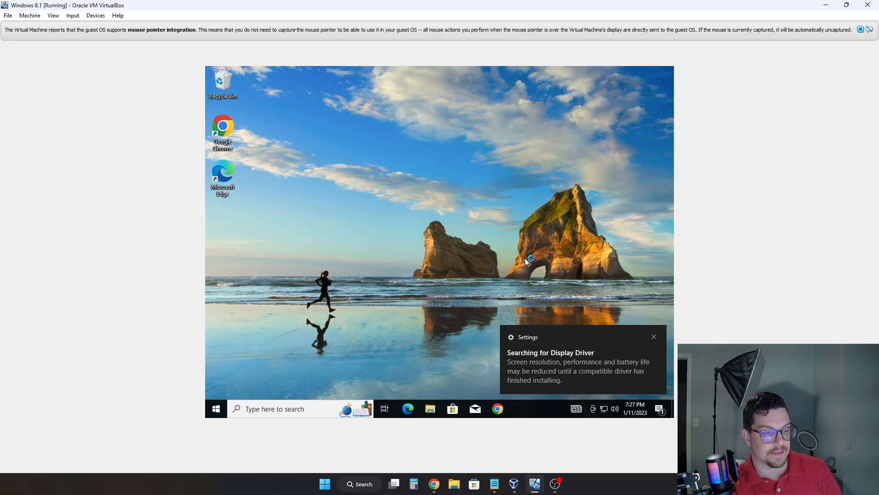
mouse_move(527, 225)
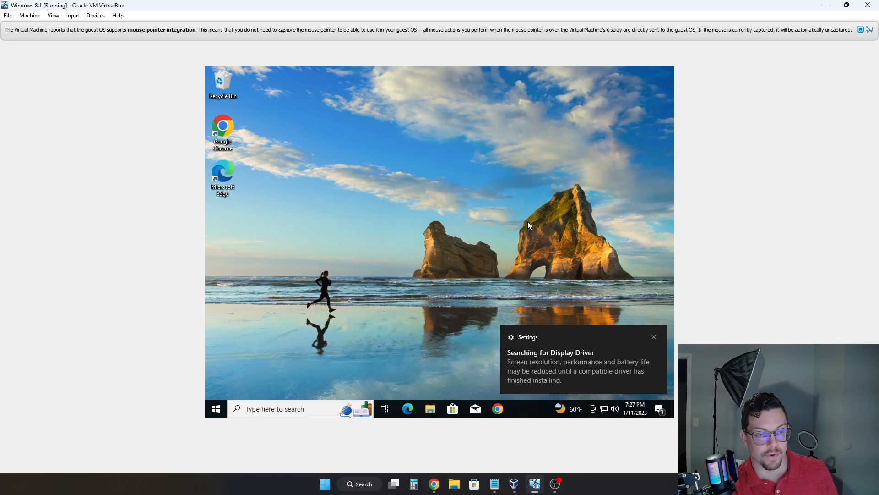
Dismiss the setup prompt and open the Start menu on the upgraded Windows 10 desktop
click(654, 337)
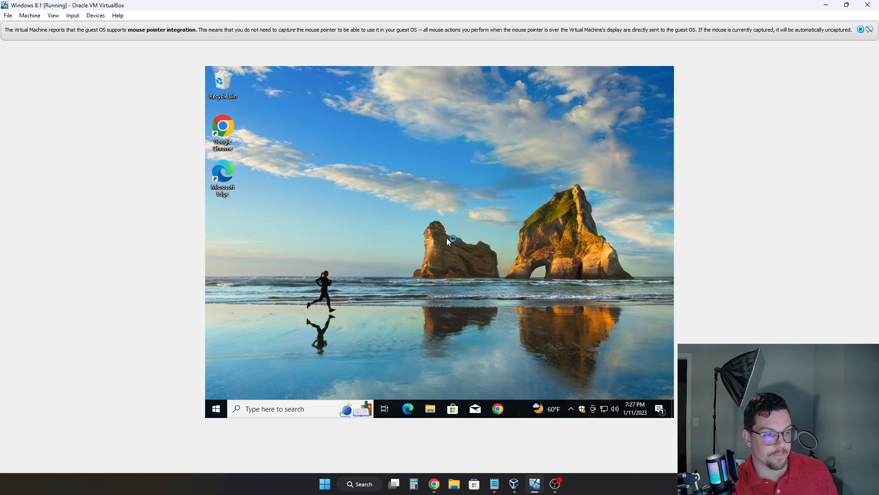
mouse_move(286, 367)
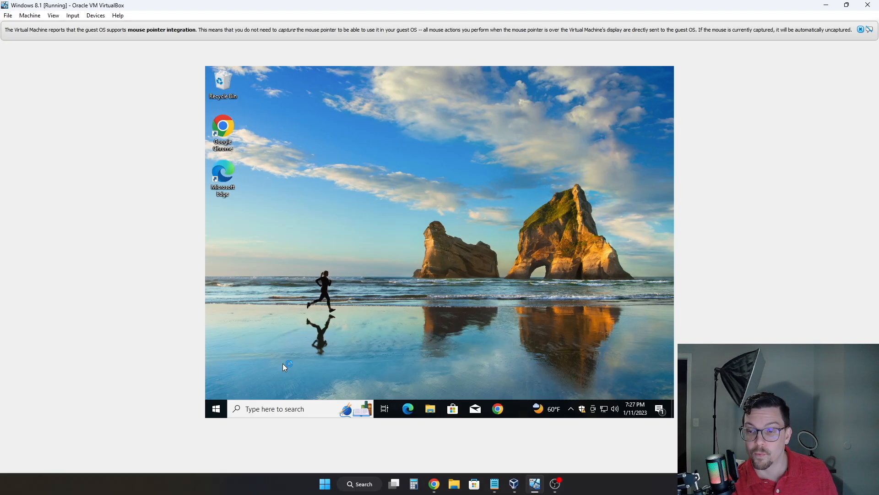
mouse_move(307, 291)
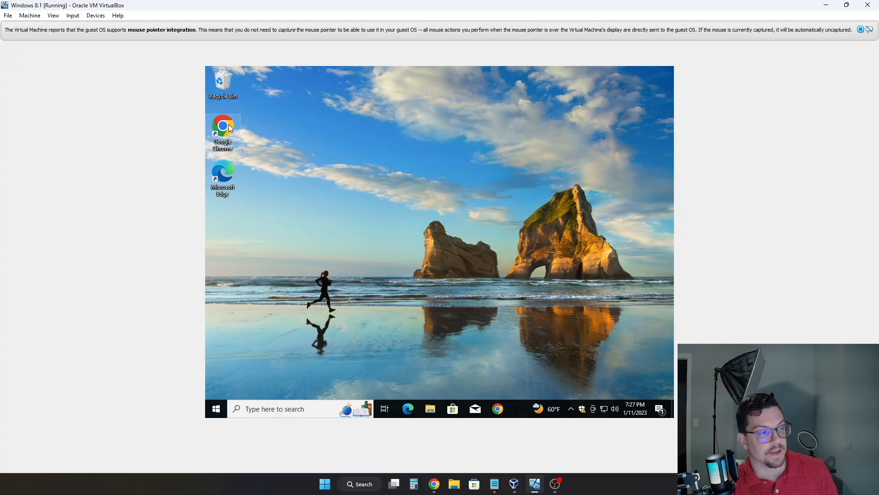
mouse_move(370, 298)
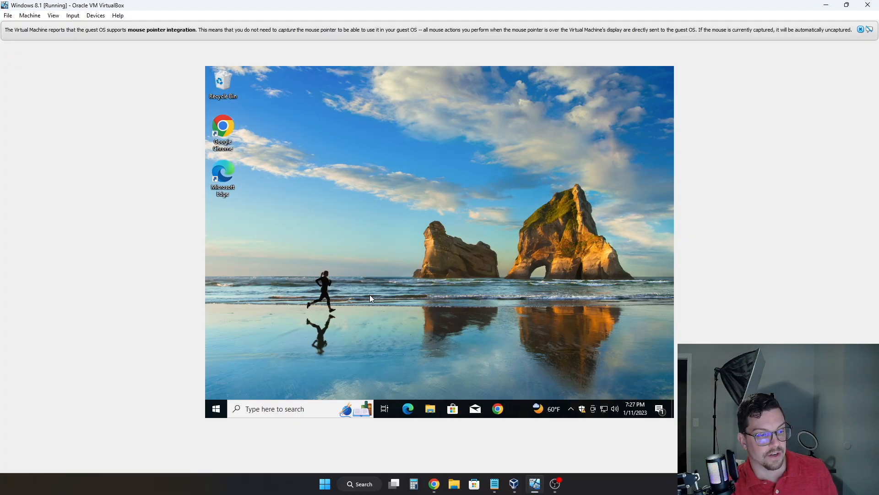
mouse_move(557, 328)
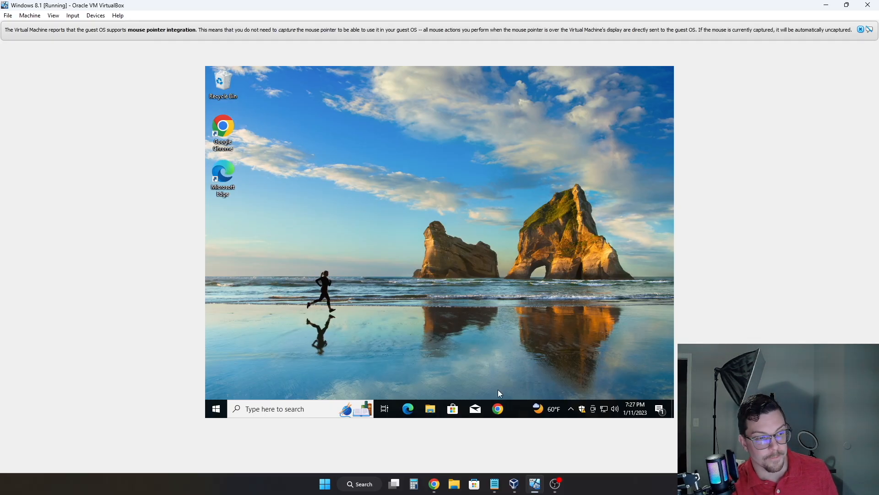
click(215, 408)
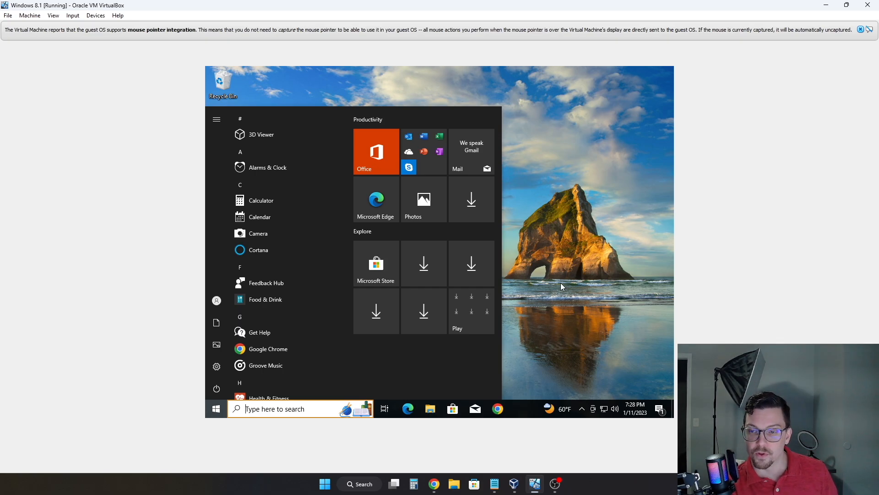
mouse_move(579, 243)
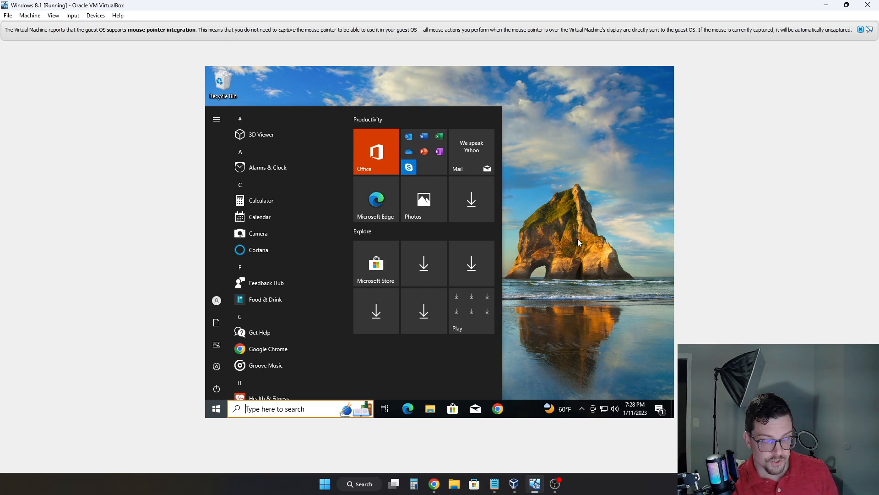